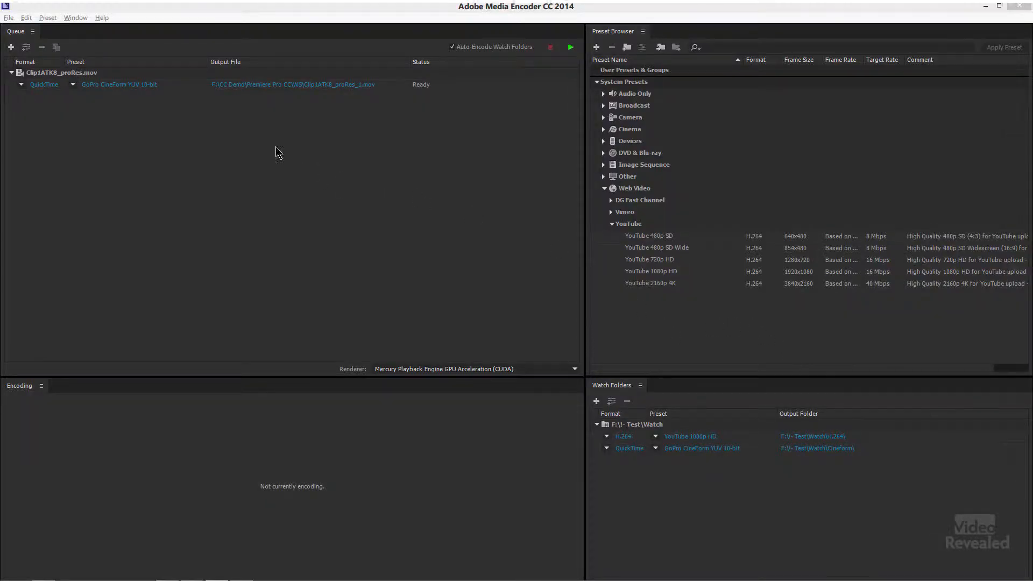
mouse_move(74, 130)
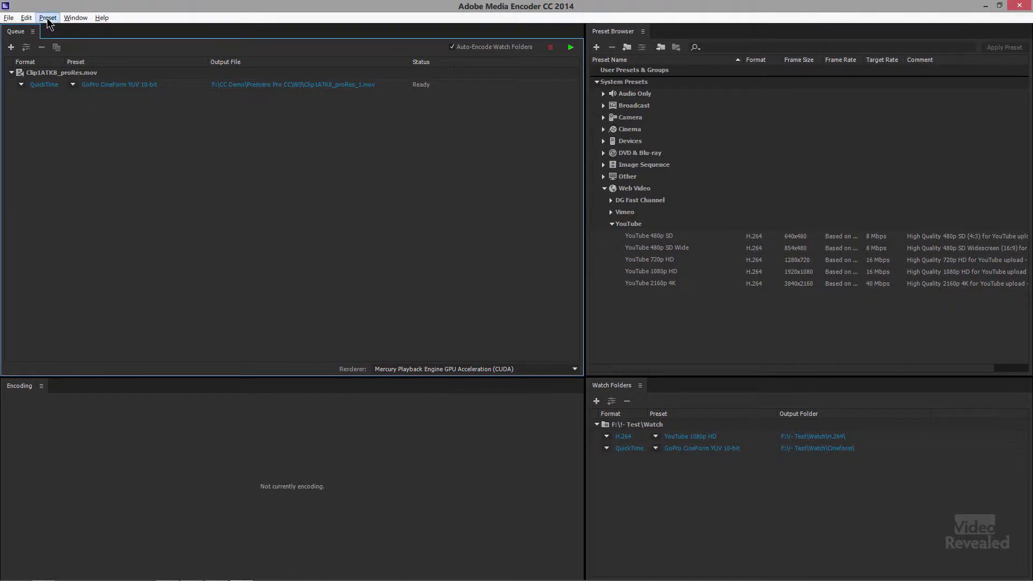
Start creating a new preset from the preset options, then close it without saving
click(46, 18)
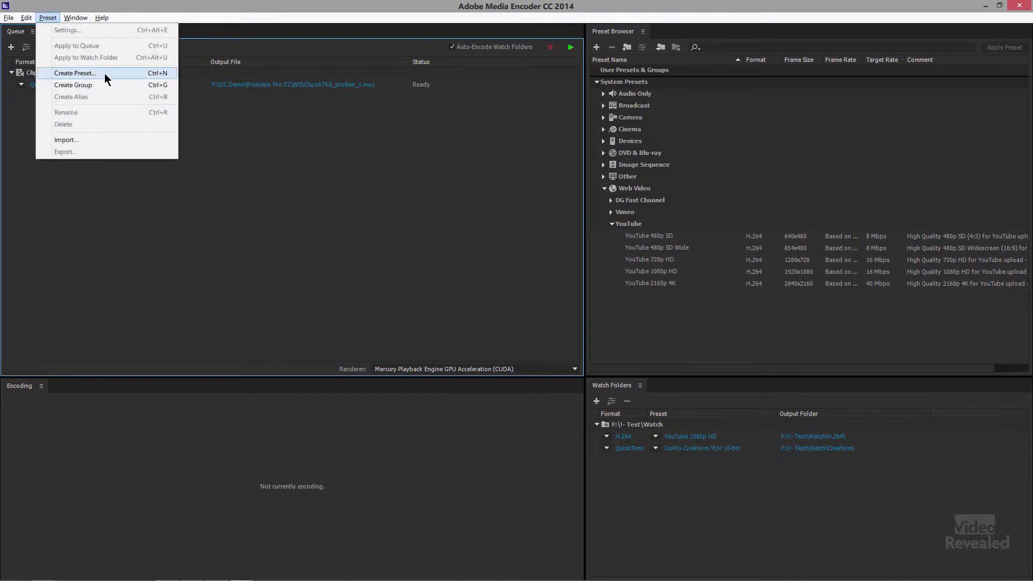
click(75, 73)
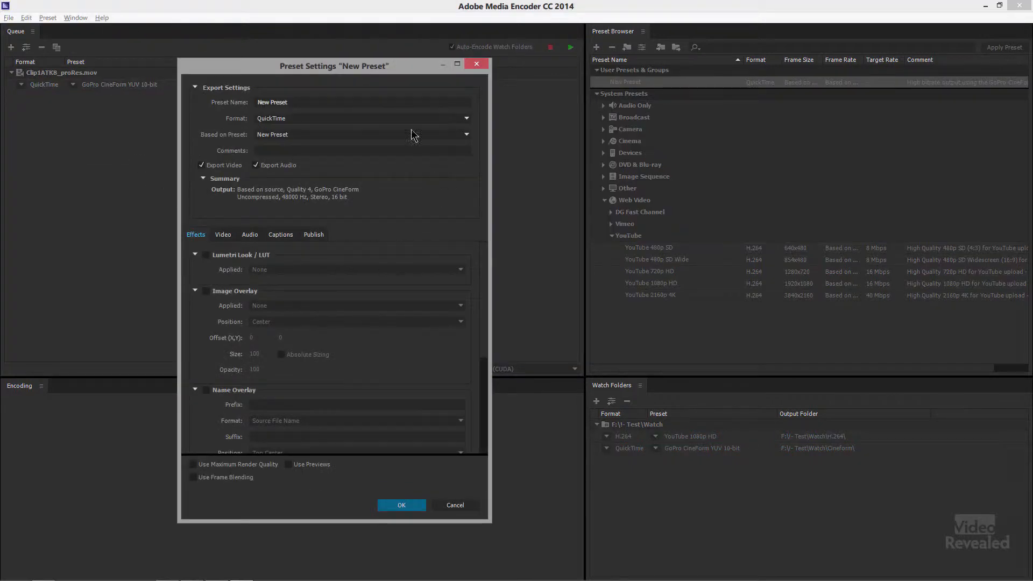
mouse_move(473, 82)
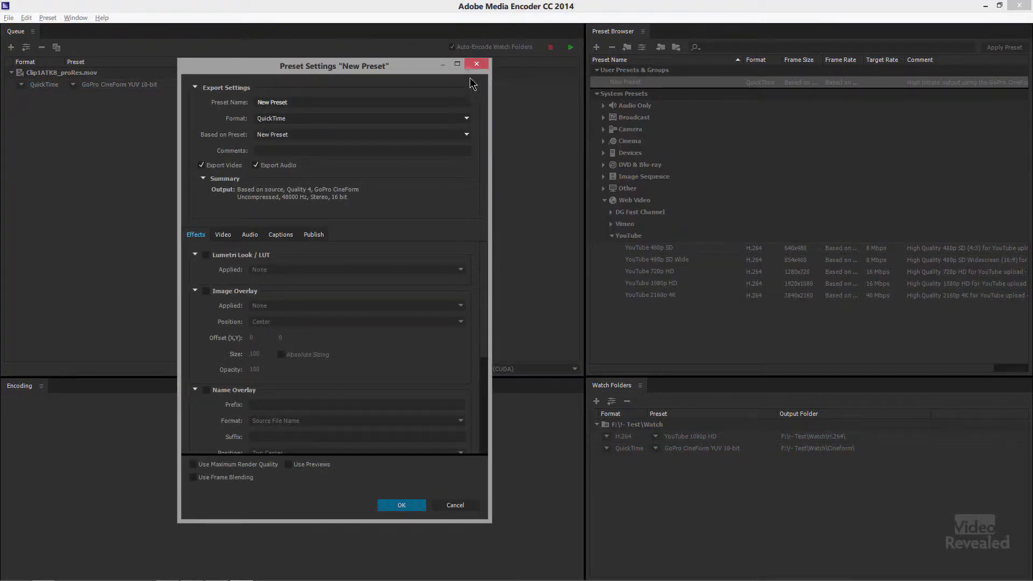
click(401, 505)
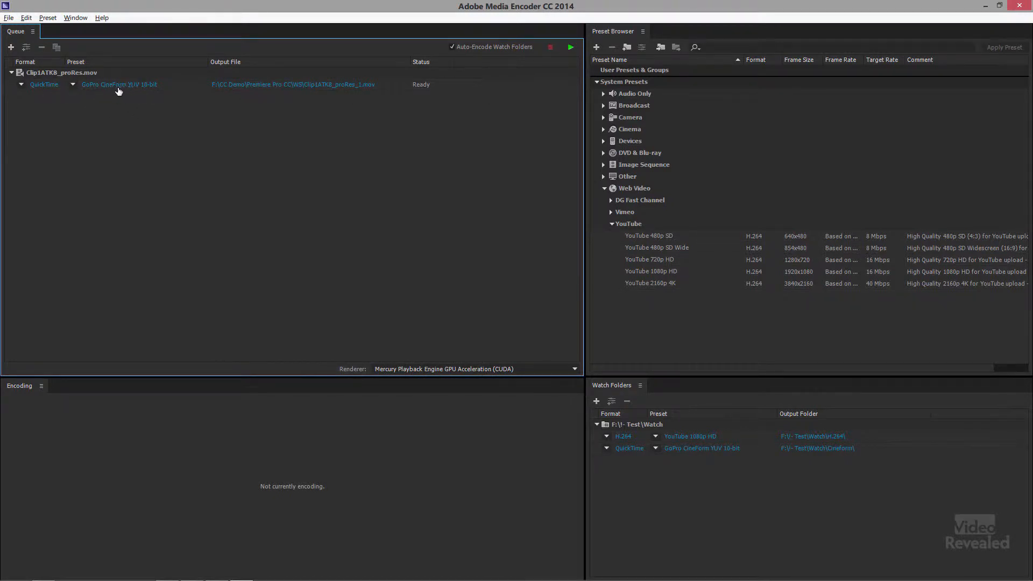
mouse_move(118, 85)
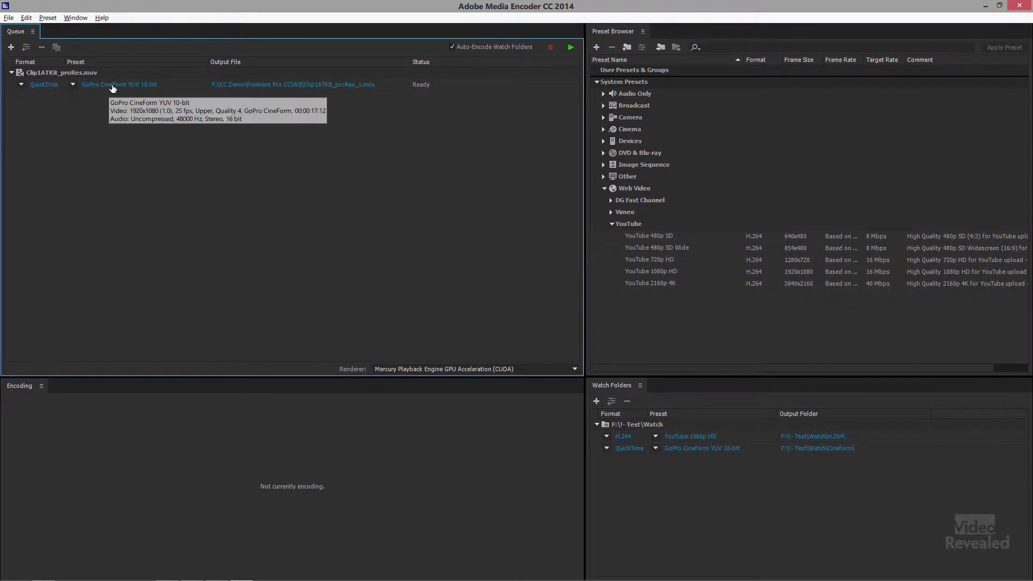
Open the queued clip's Export Settings and review its Video, Audio and Effects options
double_click(120, 84)
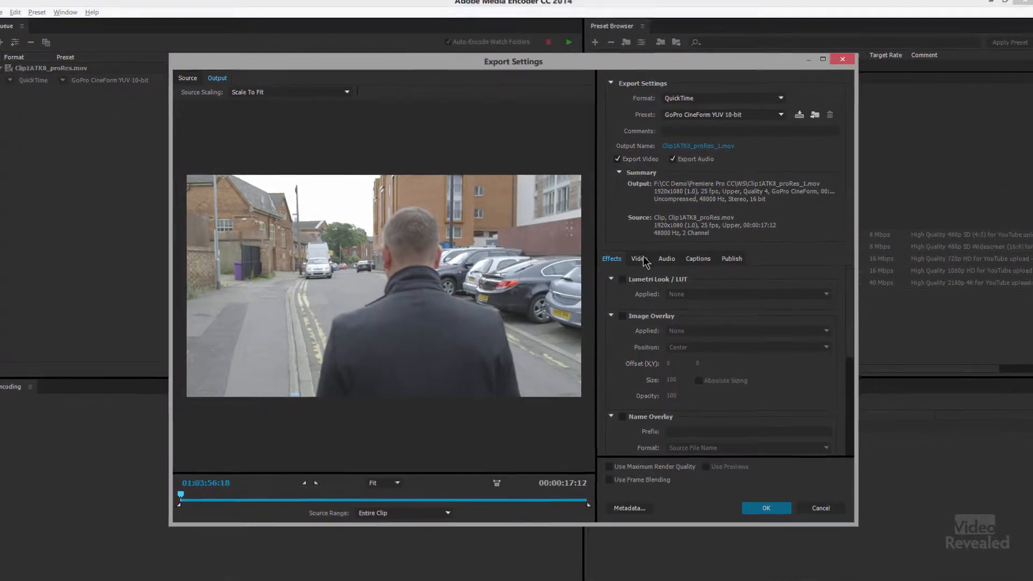
click(638, 259)
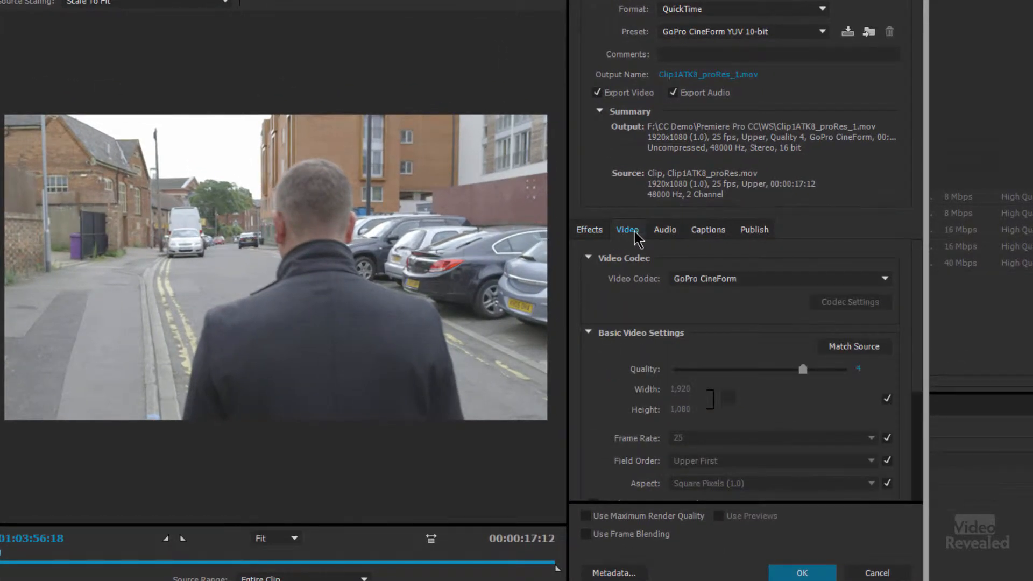
click(664, 229)
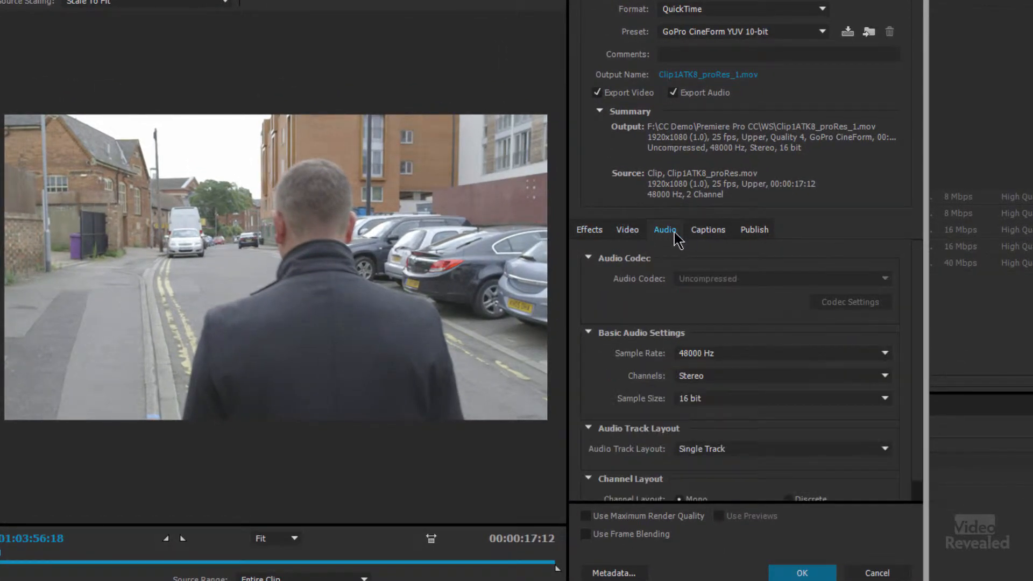
click(588, 230)
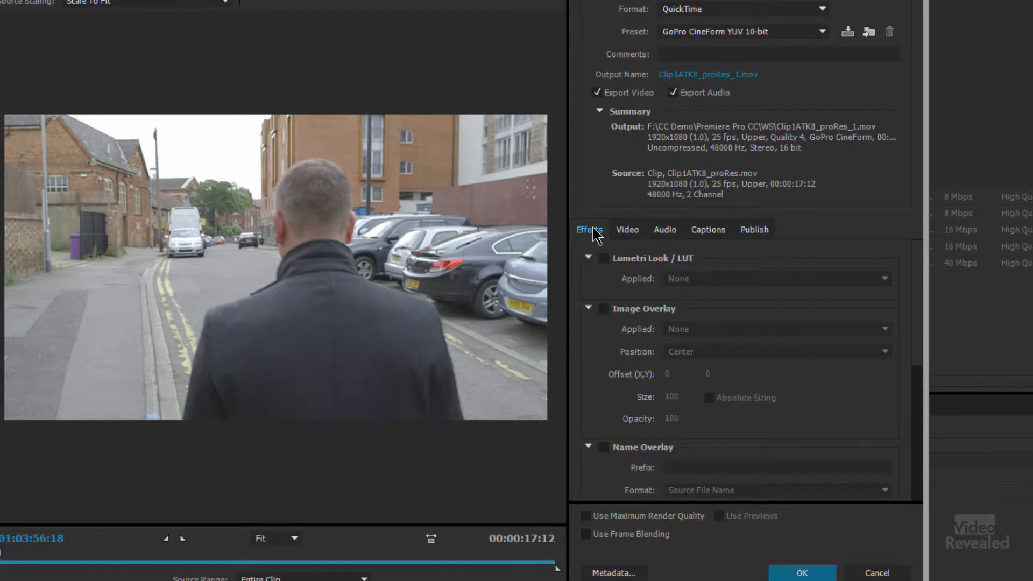
mouse_move(625, 497)
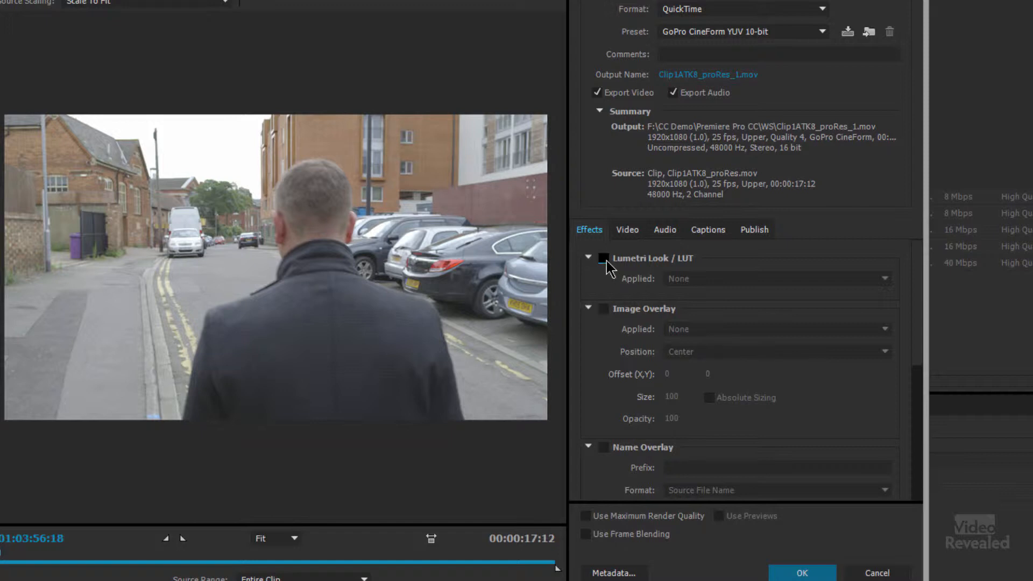
Enable Lumetri Look / LUT and try Bleach Bypass 1, B&W Blue Filter and Back in the Day
click(603, 258)
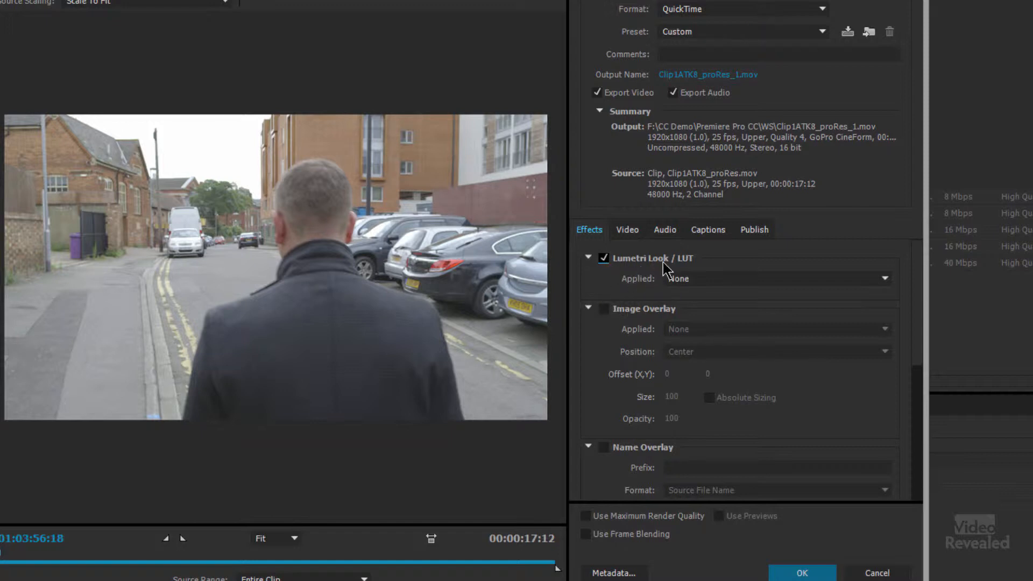
click(776, 278)
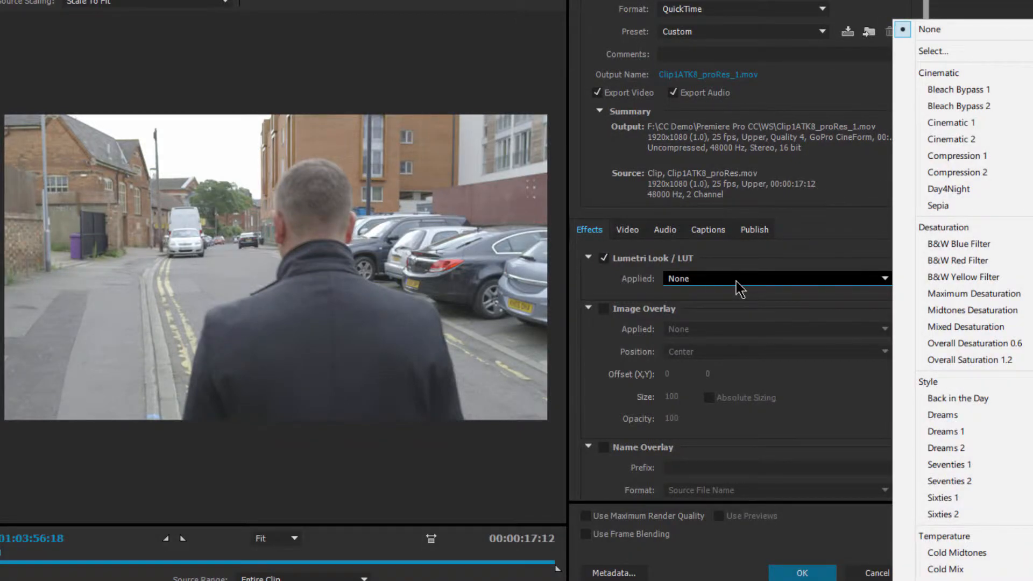
mouse_move(960, 106)
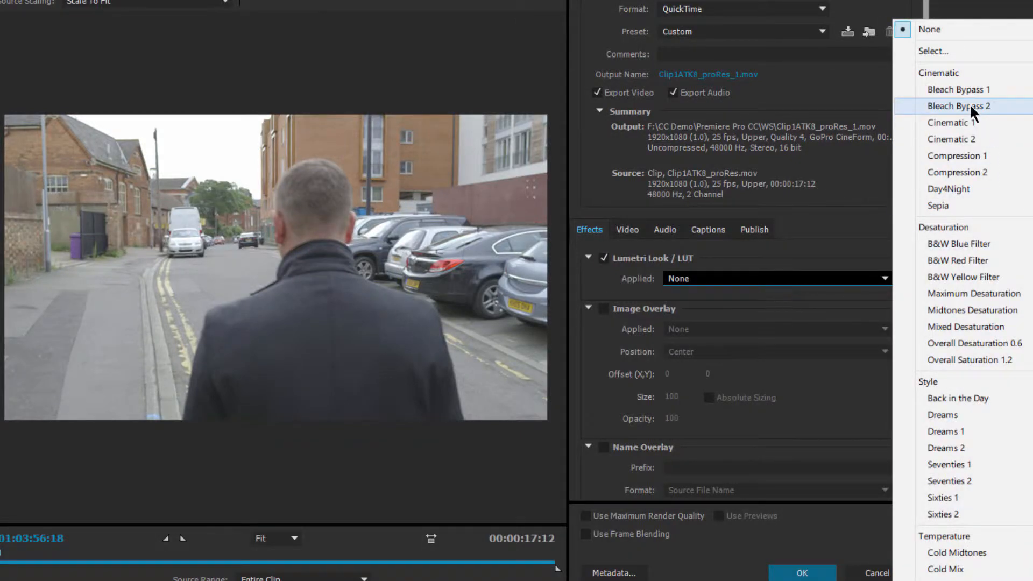
click(959, 89)
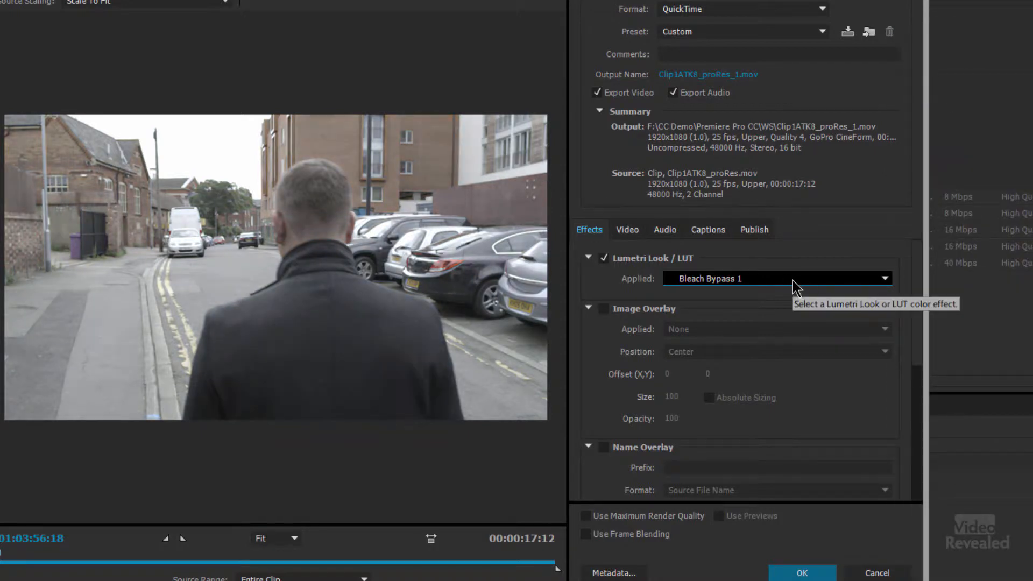
click(777, 278)
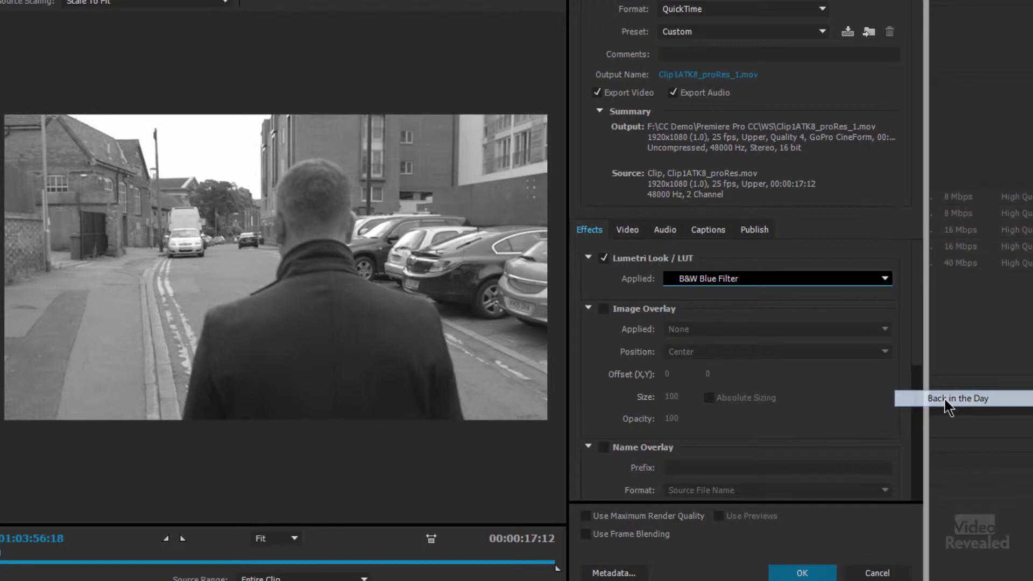
click(957, 398)
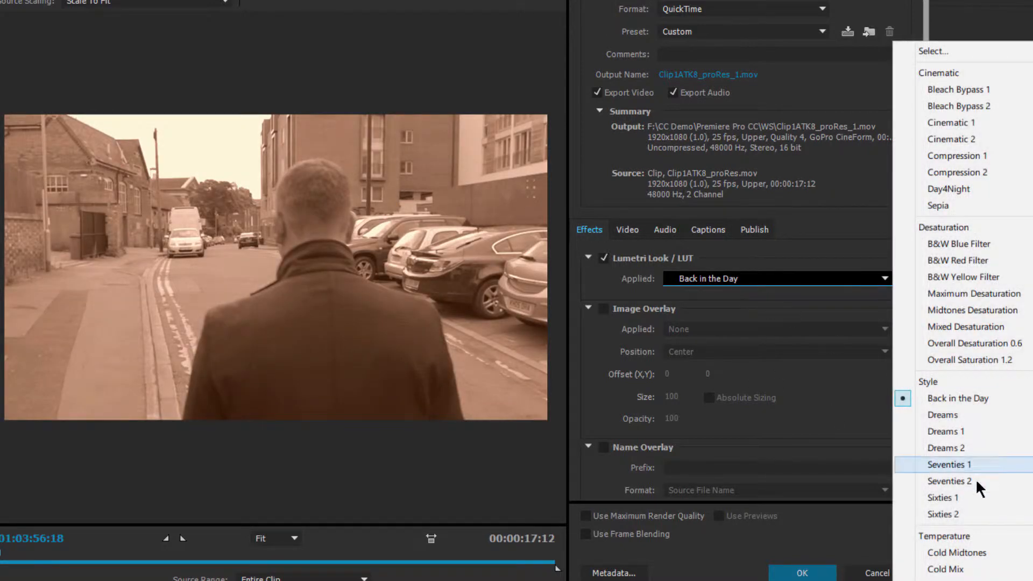
Apply the Seventies 1 look, toggling the effect off and on to compare
click(948, 464)
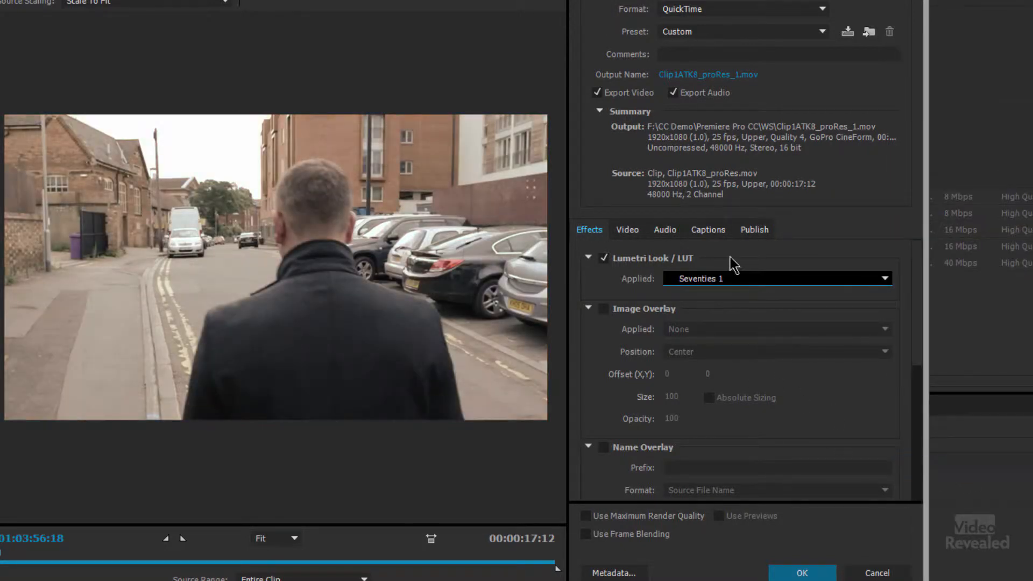
click(603, 257)
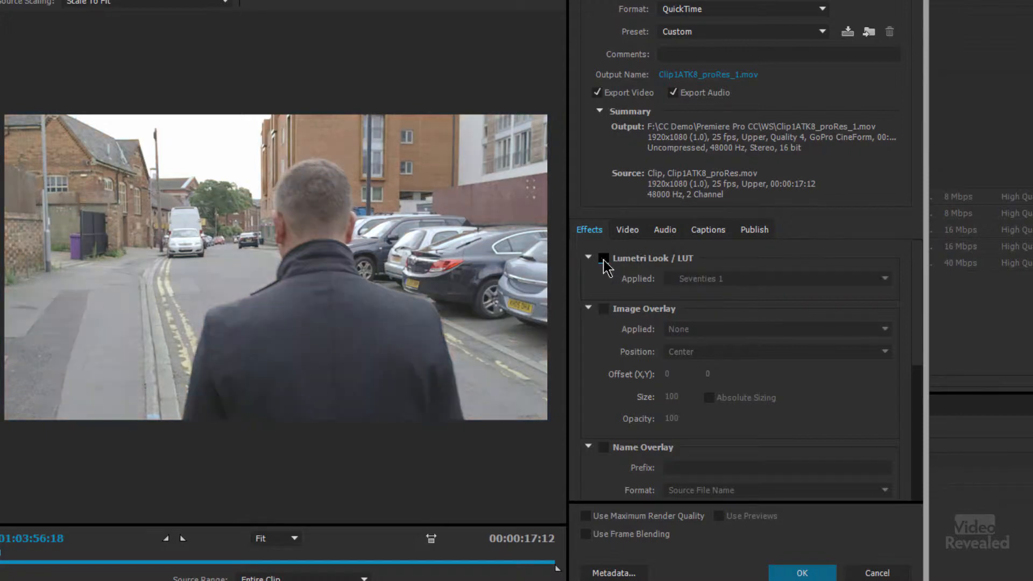
click(602, 257)
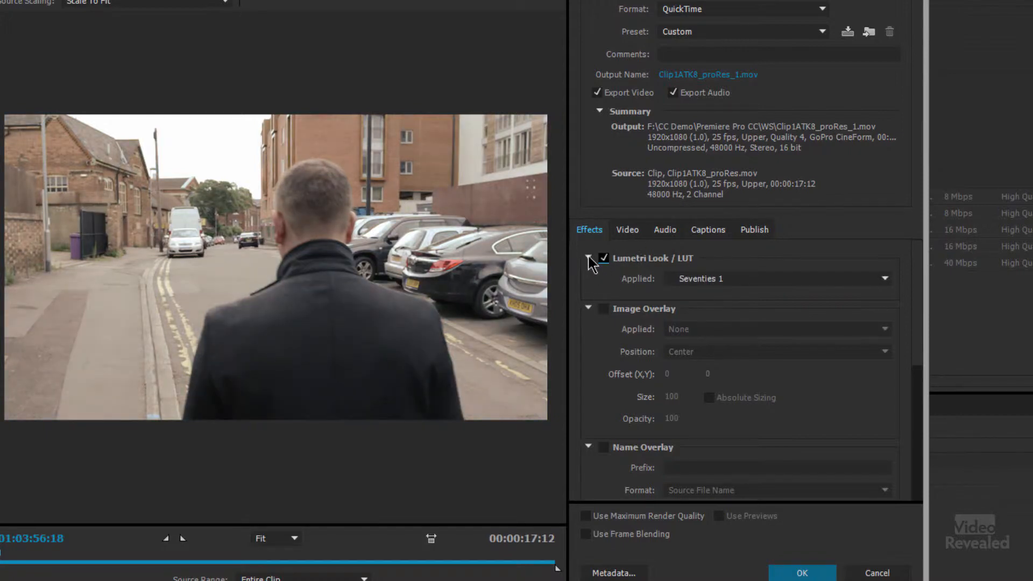
Enable Image Overlay with the PROPERTY OF watermark image, centred at 50 opacity
click(587, 258)
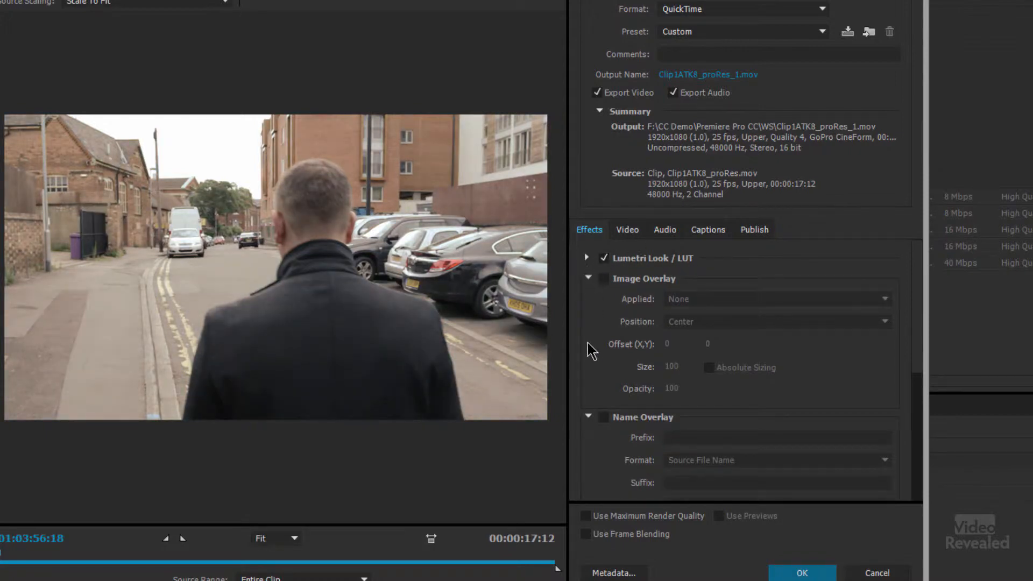
click(602, 278)
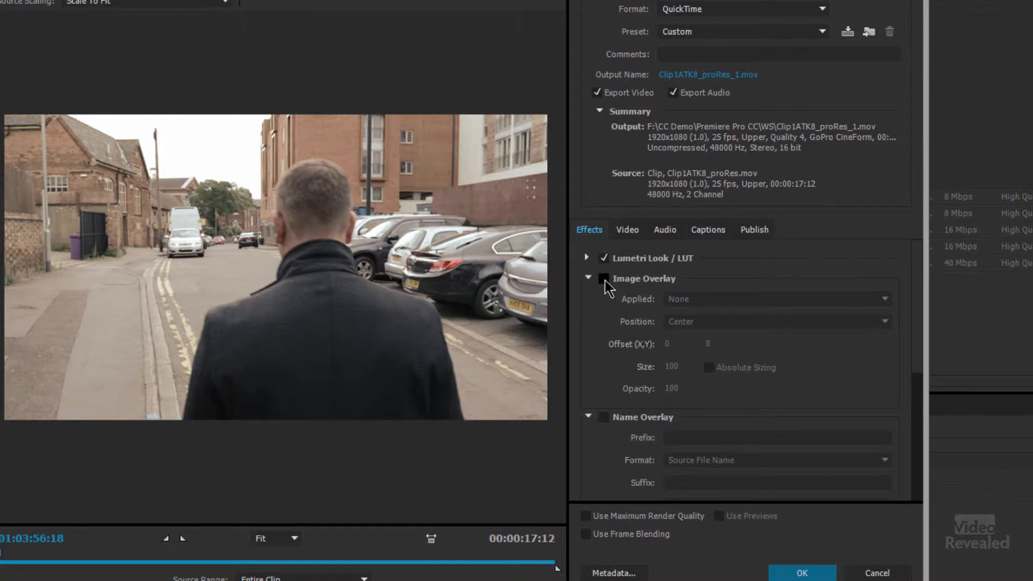
click(603, 278)
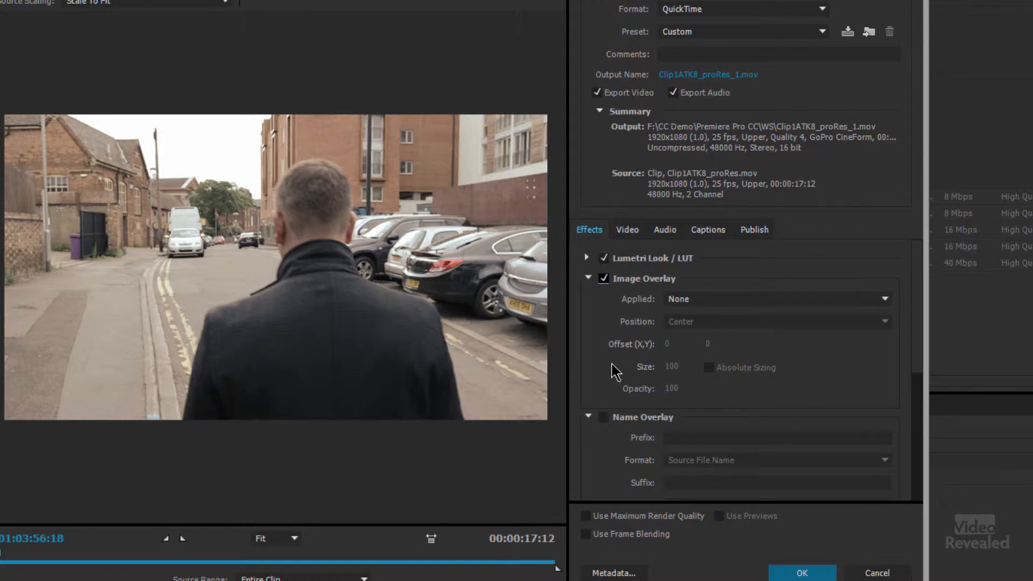
click(777, 299)
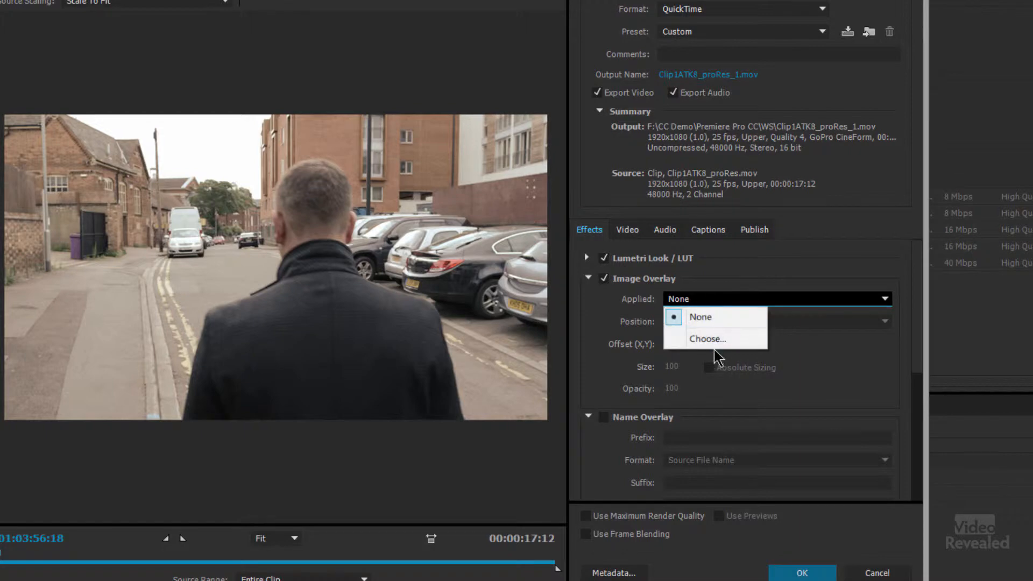
click(708, 339)
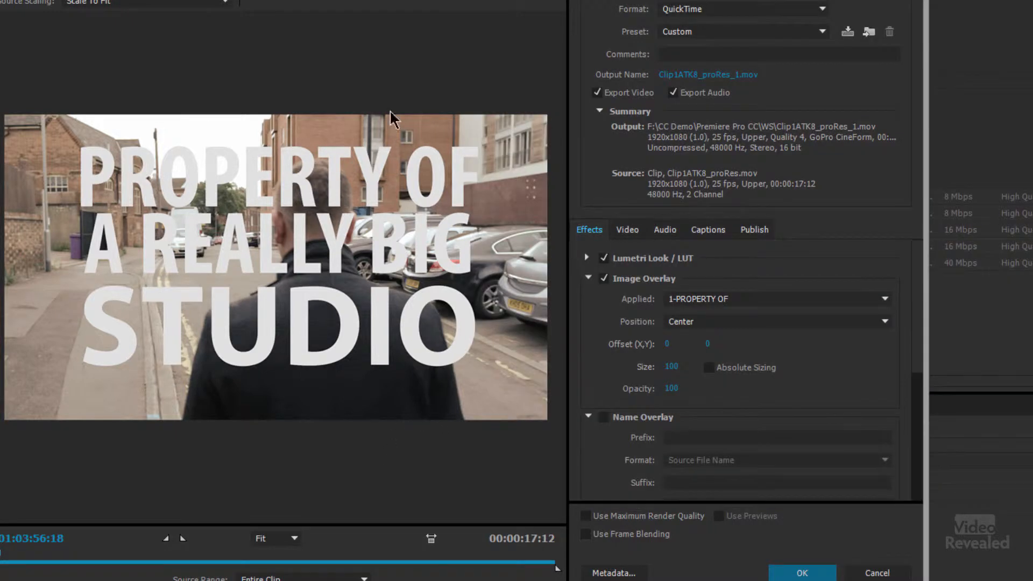
mouse_move(253, 293)
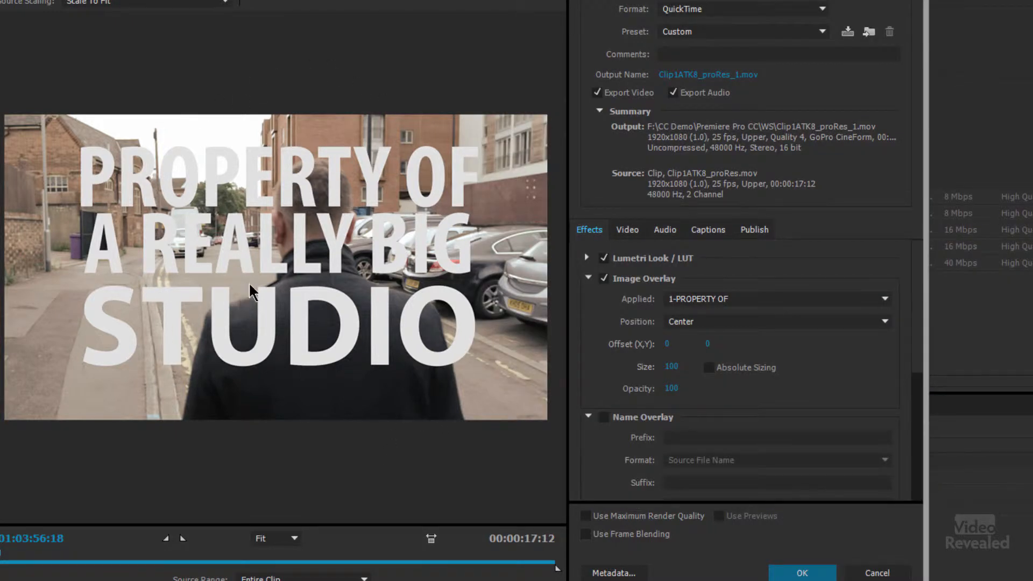
mouse_move(553, 367)
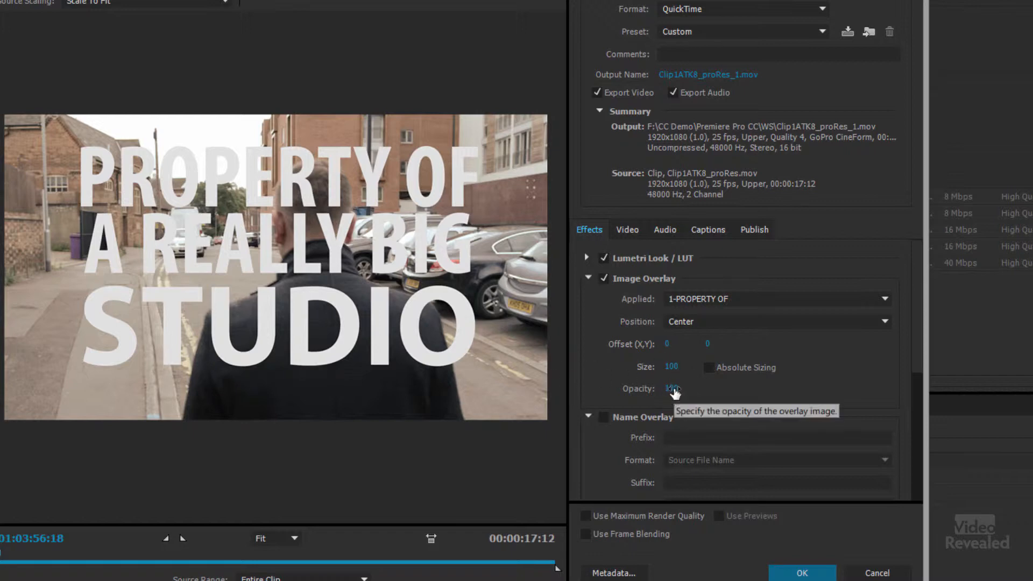
text(50)
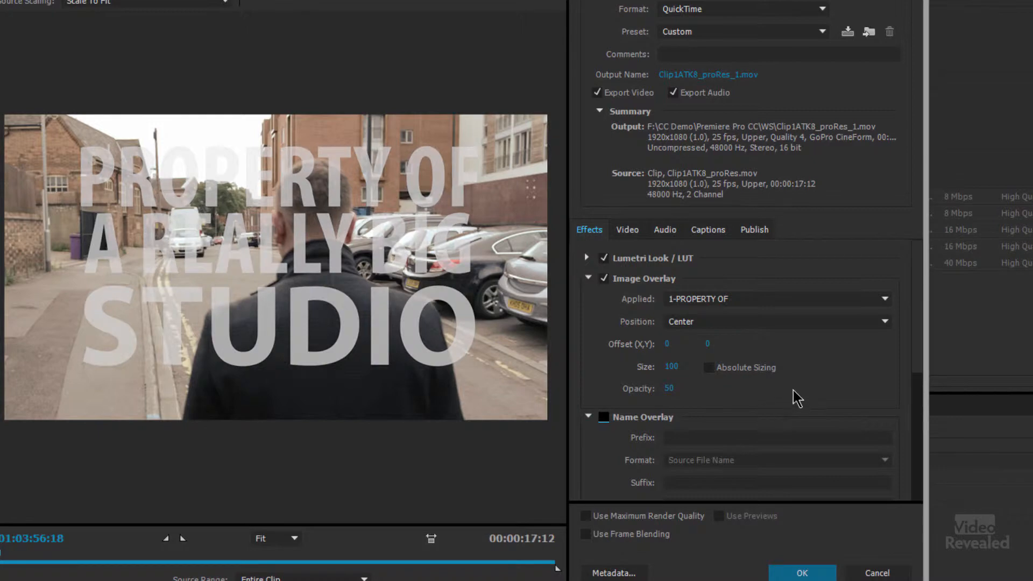
mouse_move(812, 395)
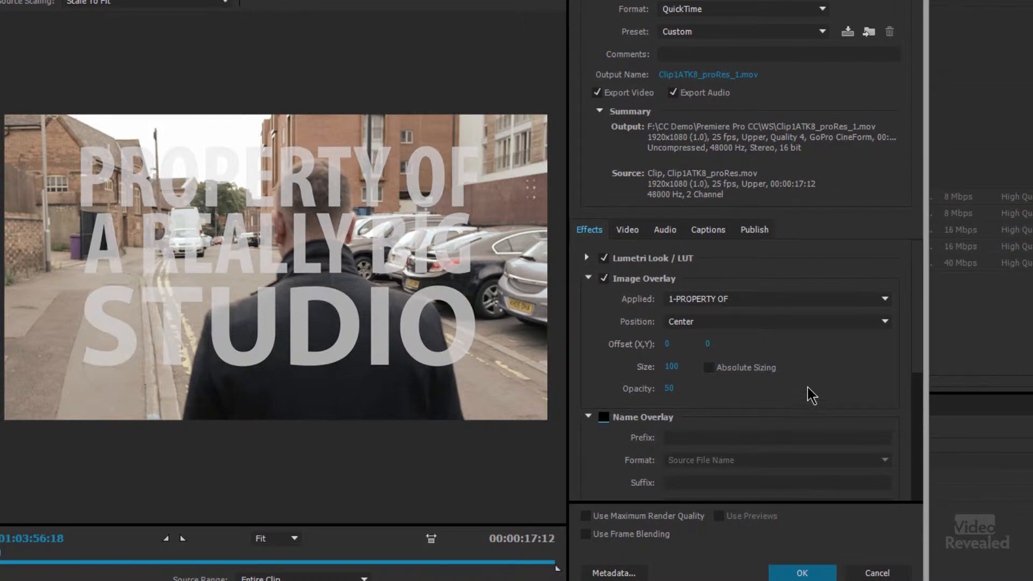
mouse_move(651, 359)
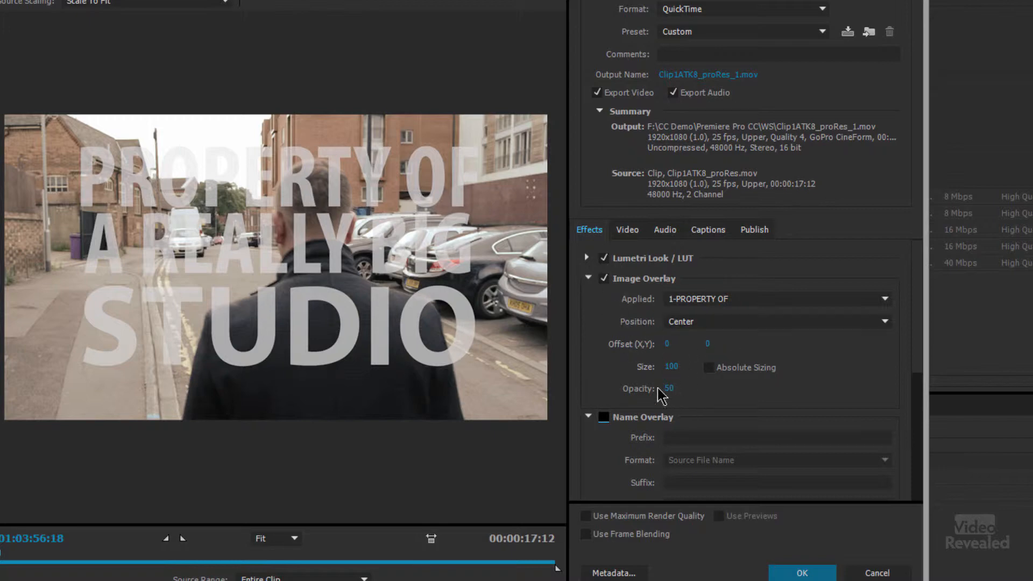
click(586, 278)
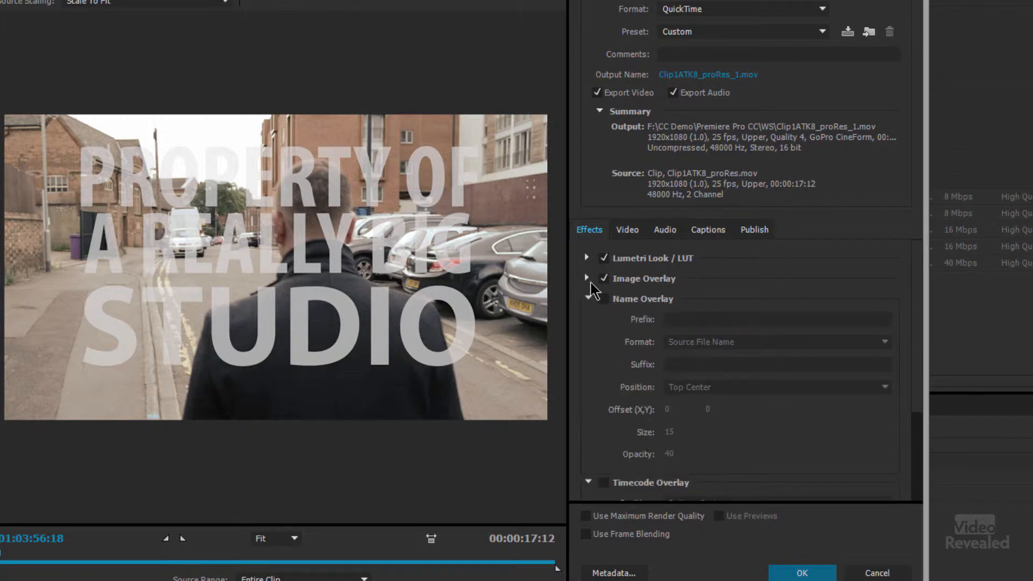
Enable Name Overlay with Output File Name at 98 opacity, settling on Top Center position
click(604, 298)
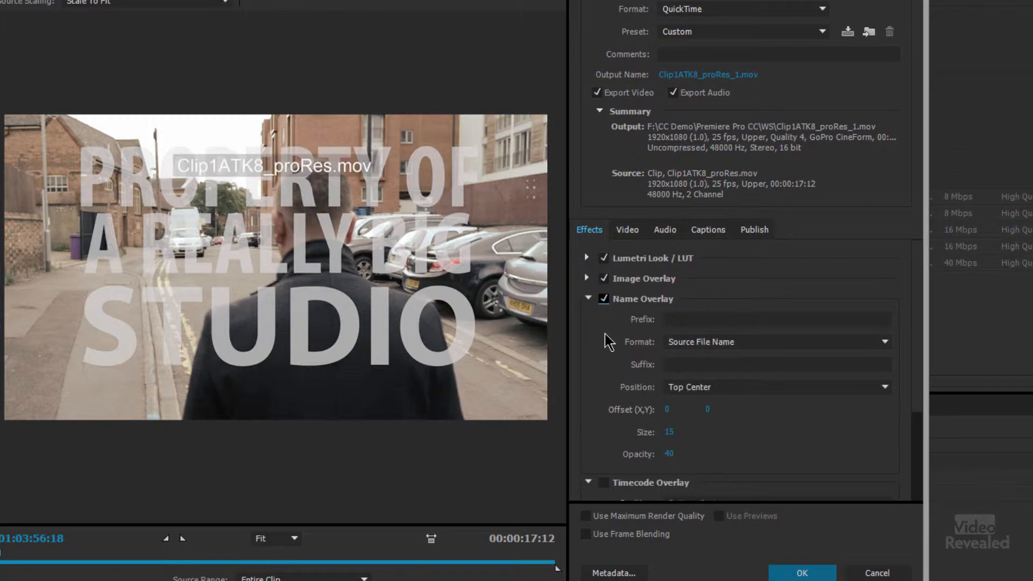
mouse_move(728, 358)
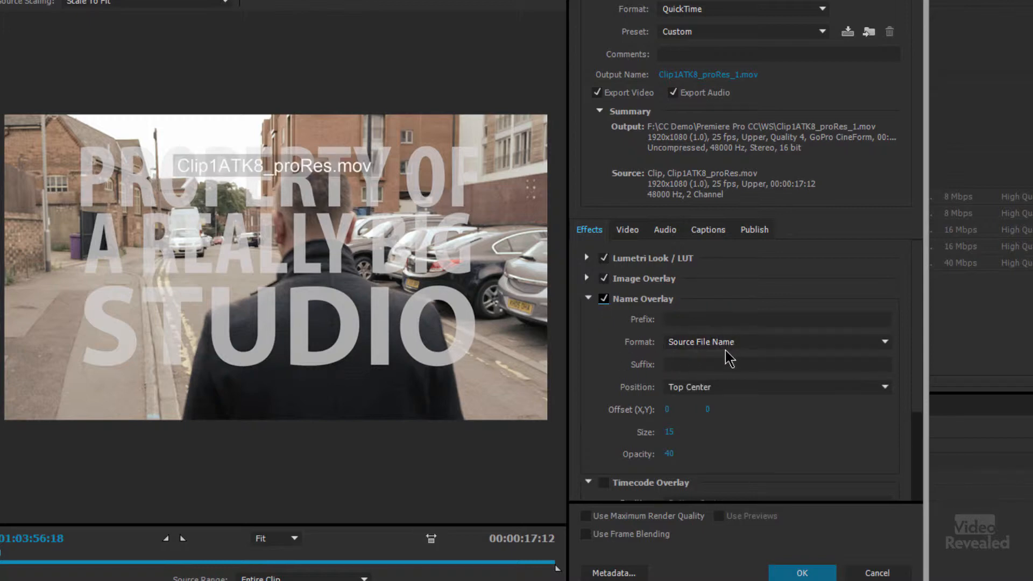
click(777, 341)
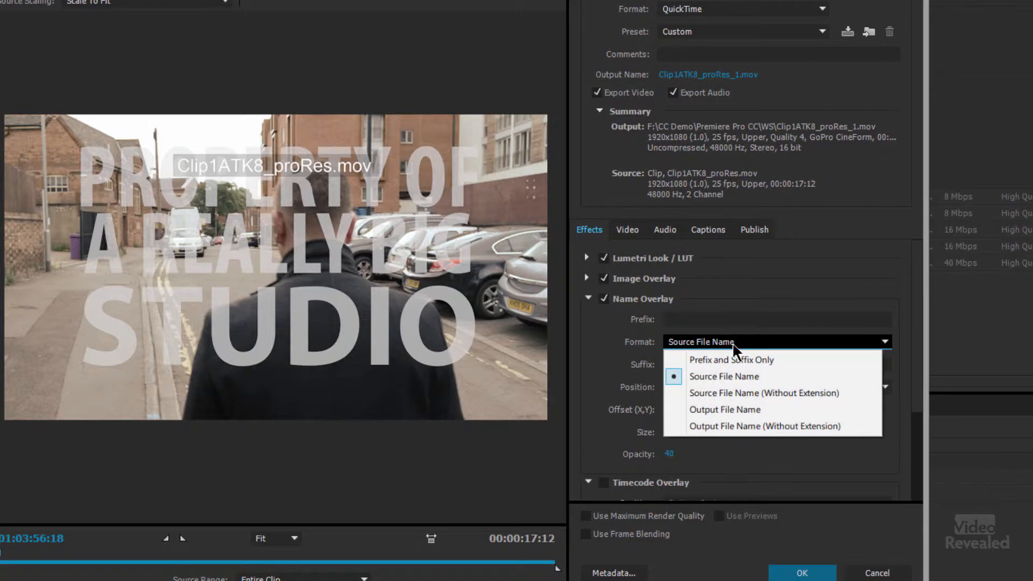
click(724, 409)
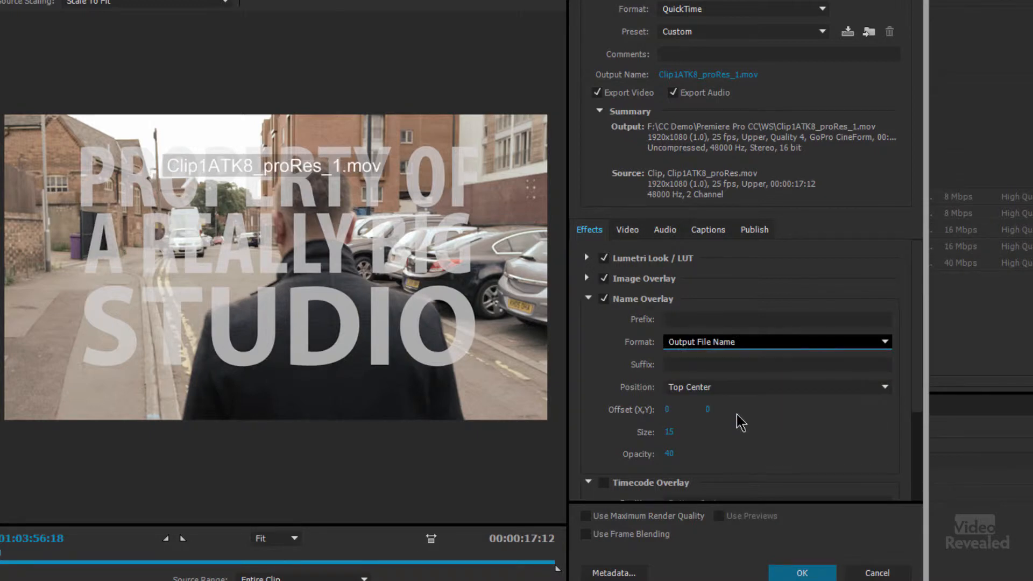
mouse_move(751, 66)
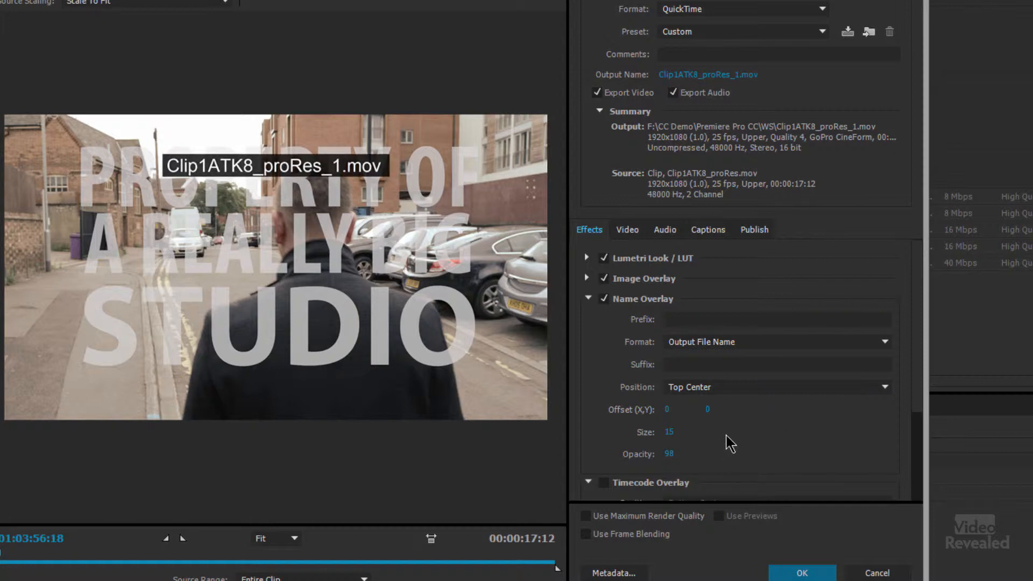
click(777, 387)
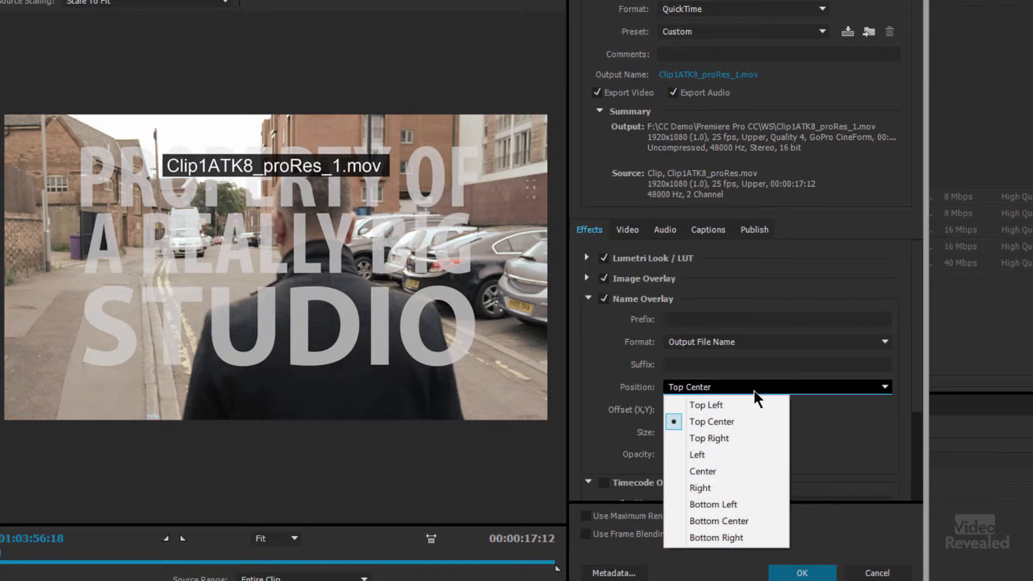
click(702, 471)
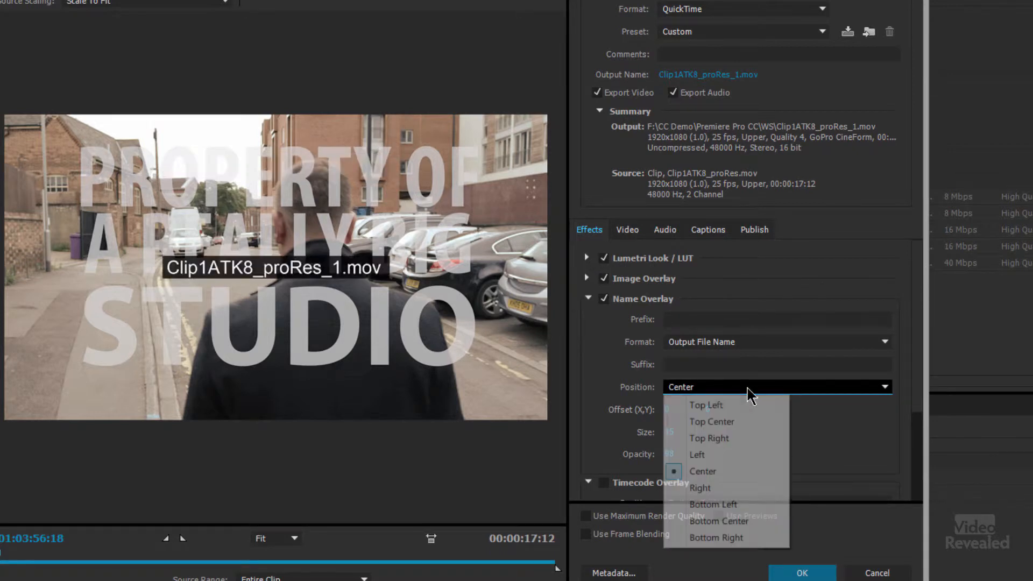
click(705, 405)
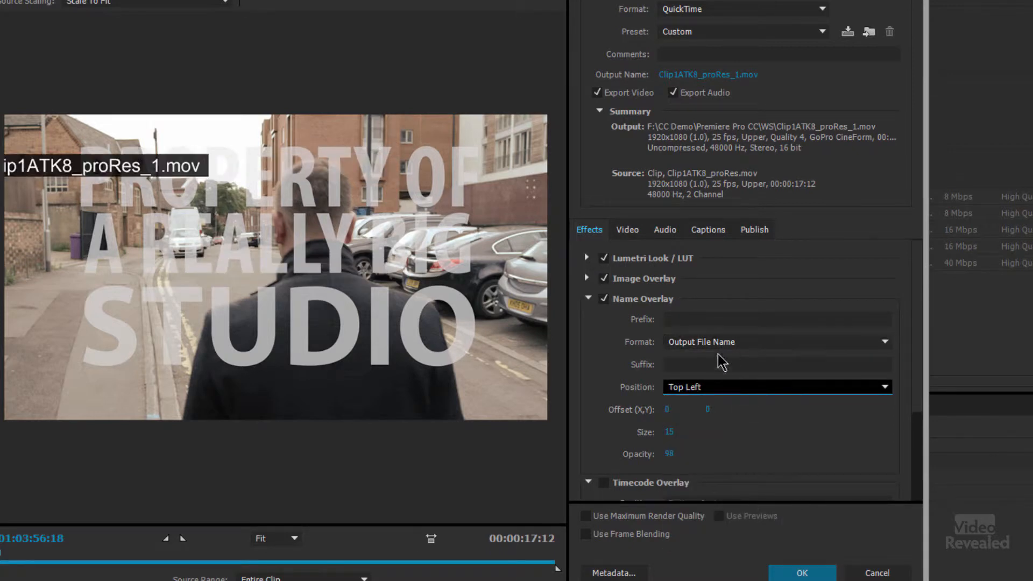
click(776, 387)
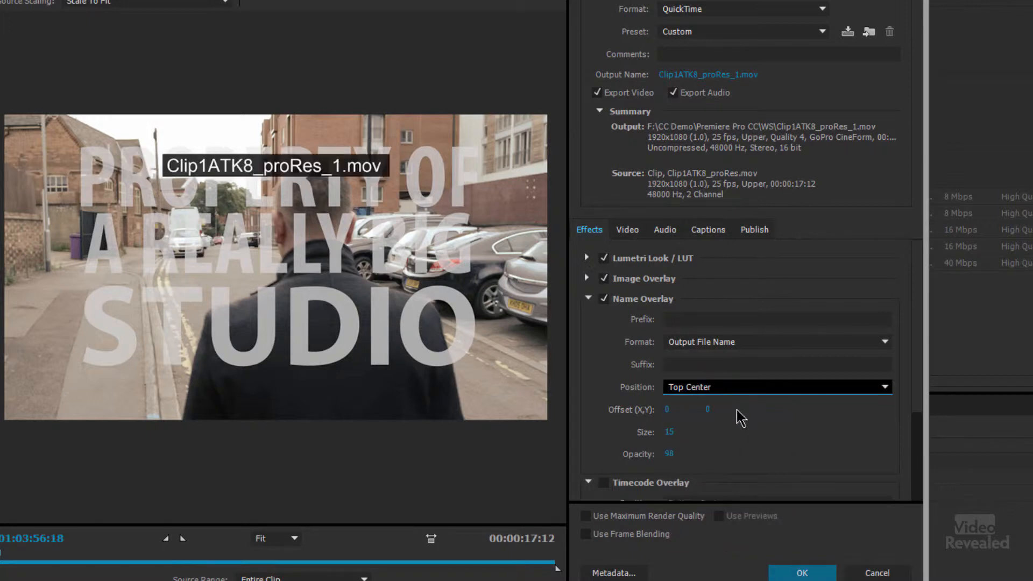
click(778, 341)
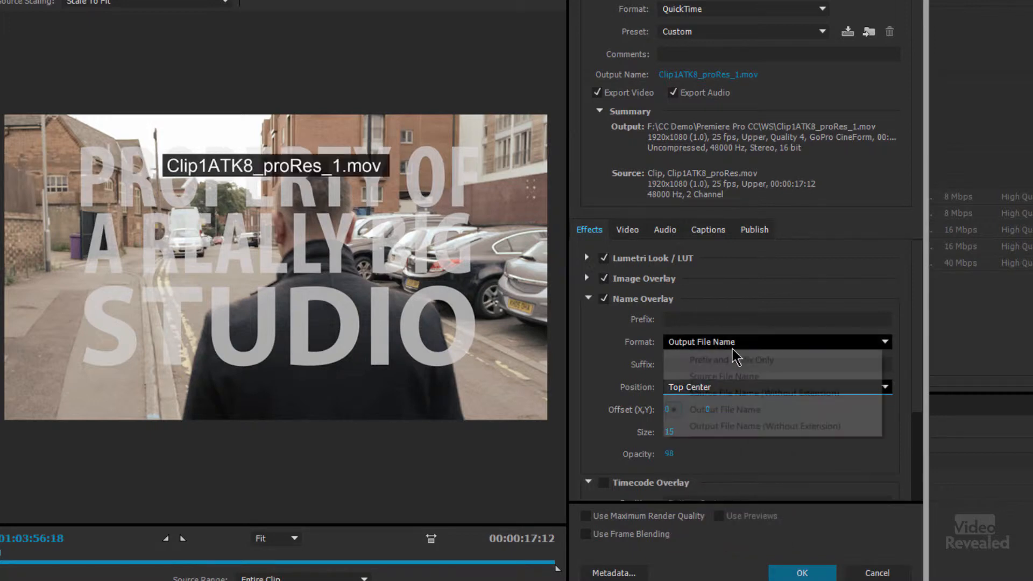
mouse_move(743, 376)
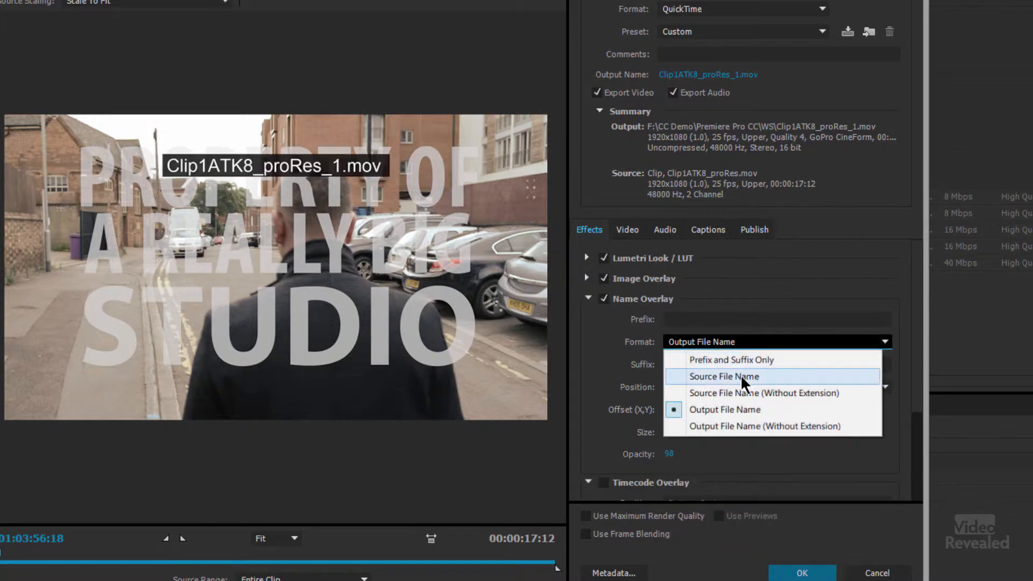
mouse_move(738, 393)
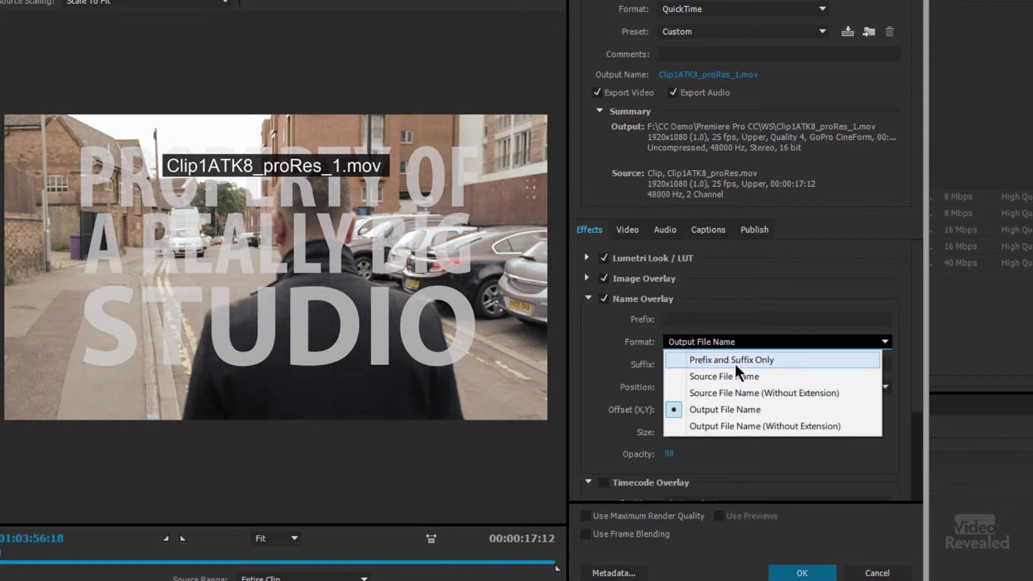
mouse_move(757, 426)
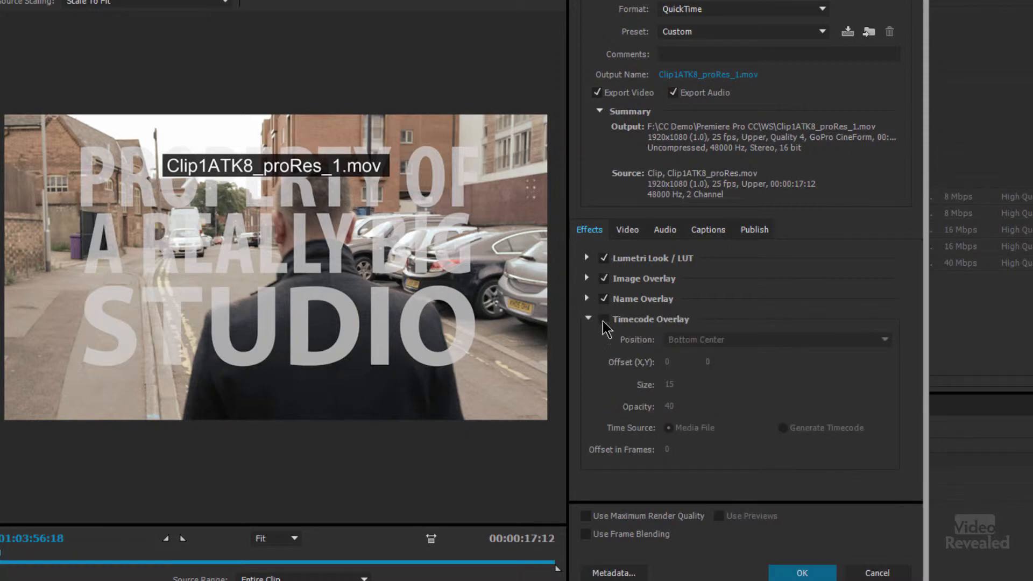
Enable Timecode Overlay at bottom centre, trying Generate Timecode before returning to Media File
click(602, 319)
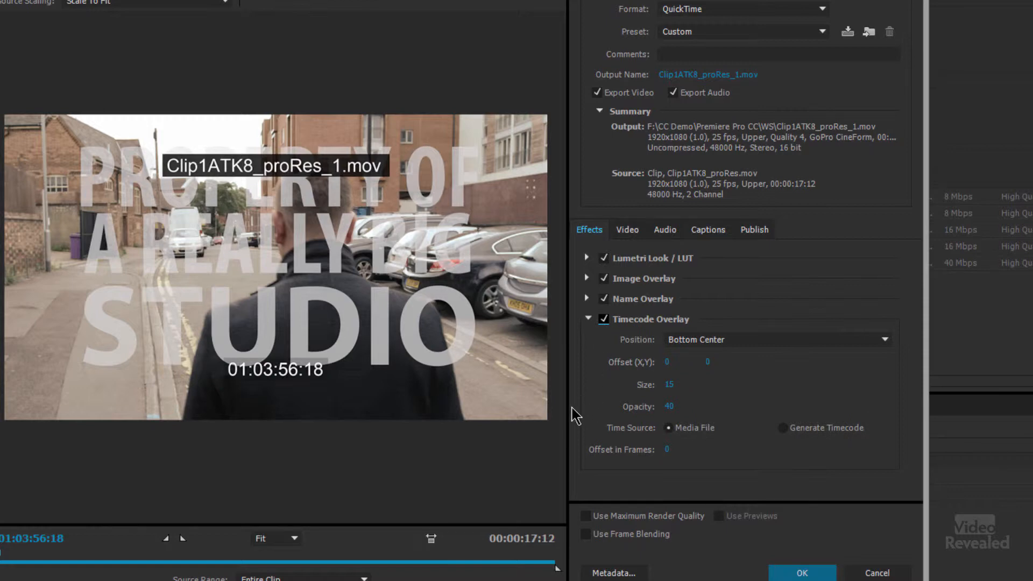
mouse_move(728, 406)
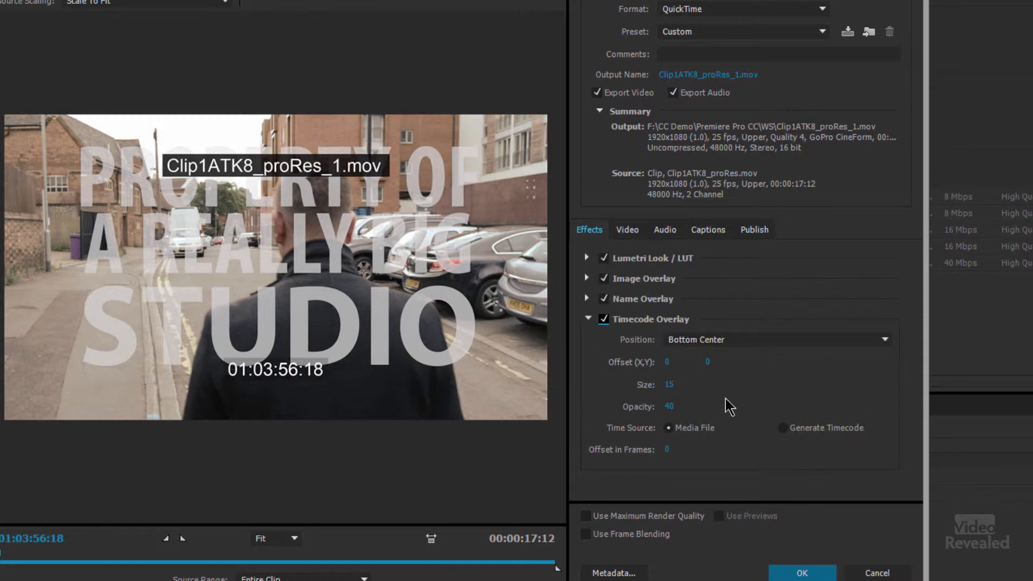
click(783, 427)
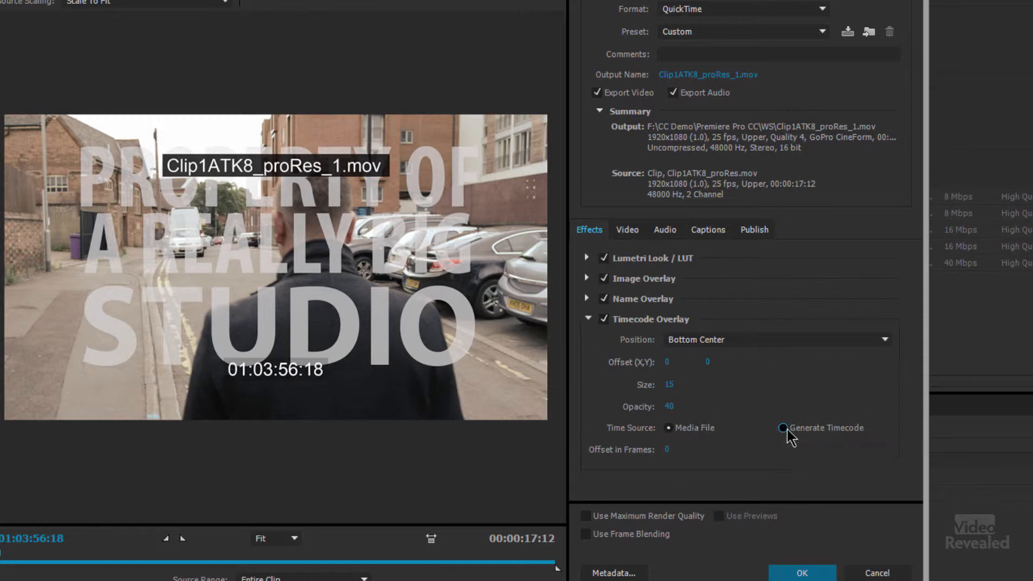
click(783, 428)
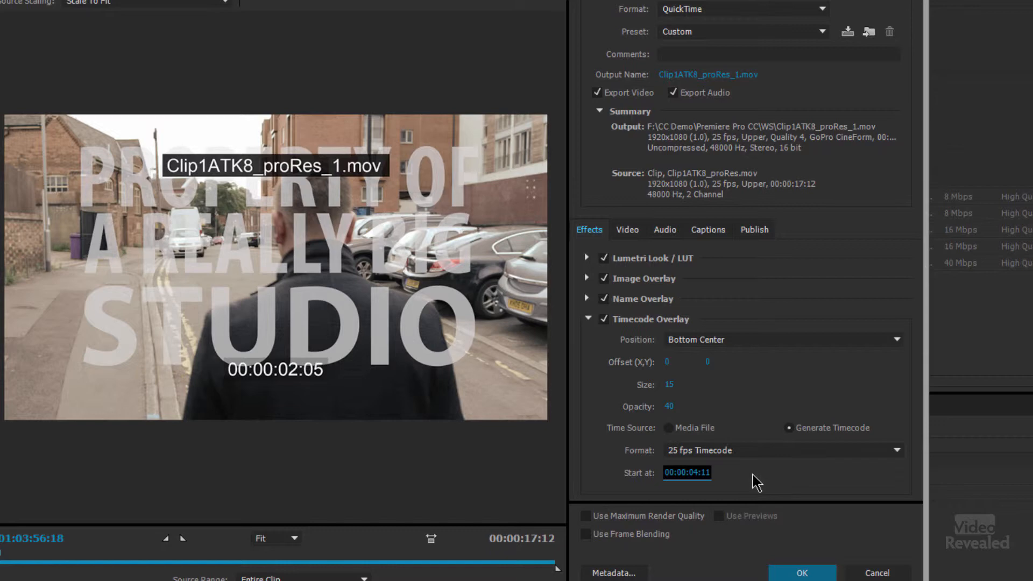
click(668, 427)
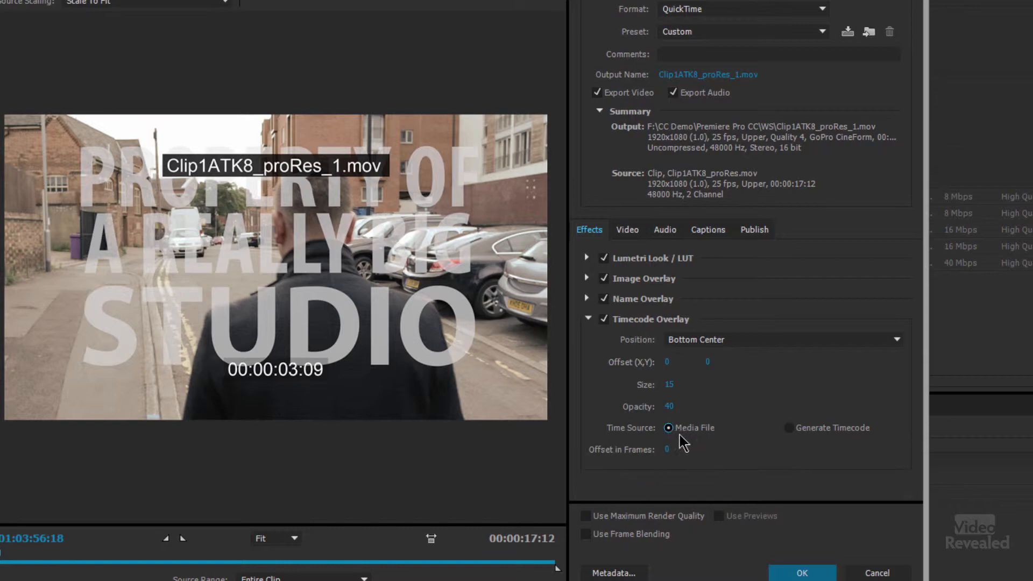
click(587, 320)
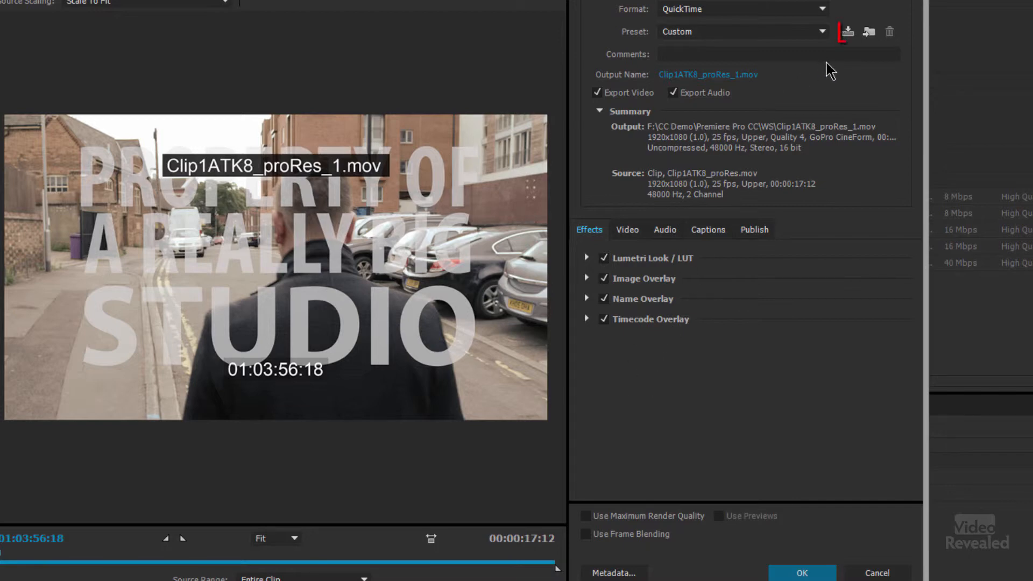
mouse_move(848, 32)
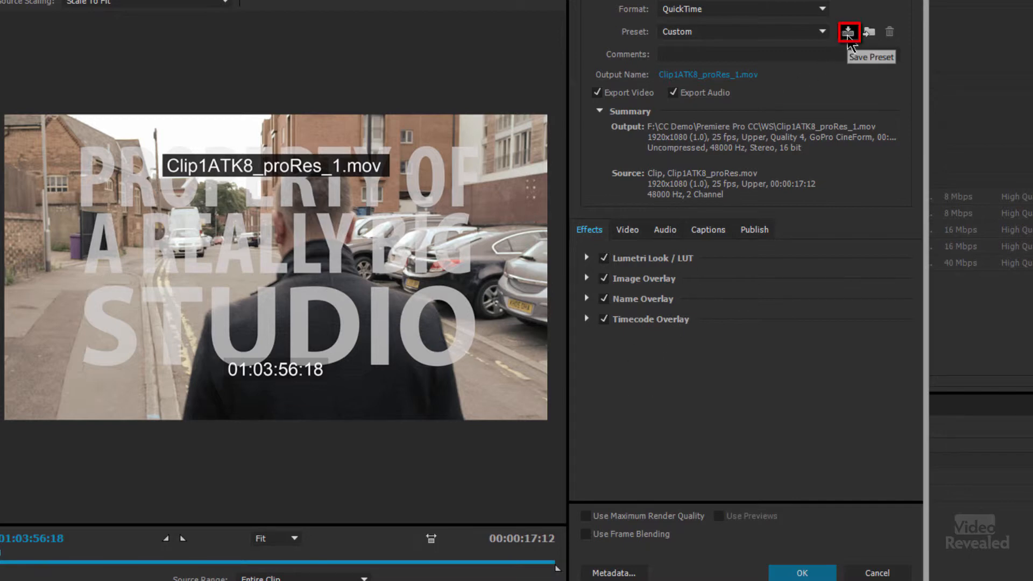
Save the export settings as preset '1 my effects setting' with effects settings included
click(849, 32)
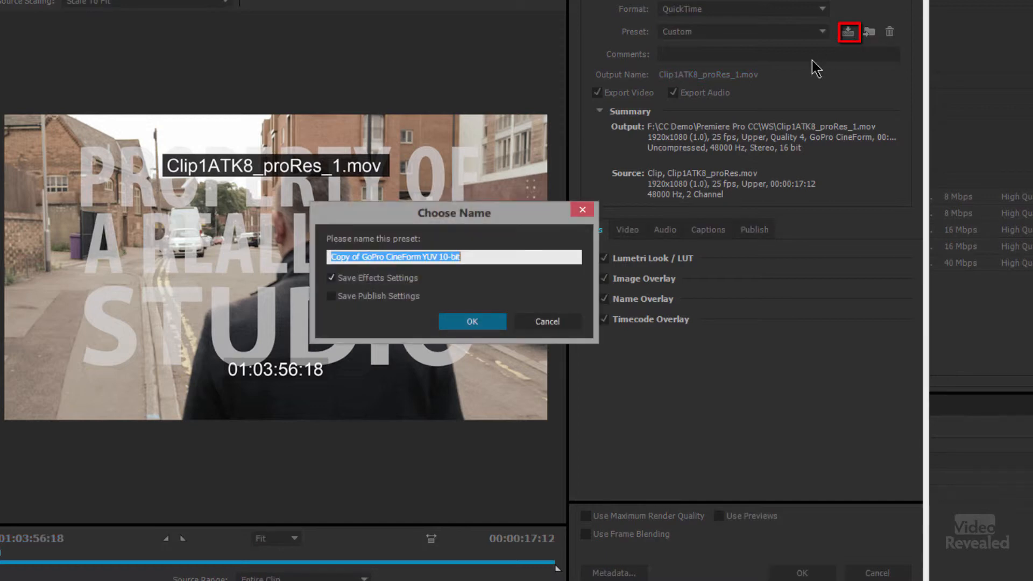
text(1)
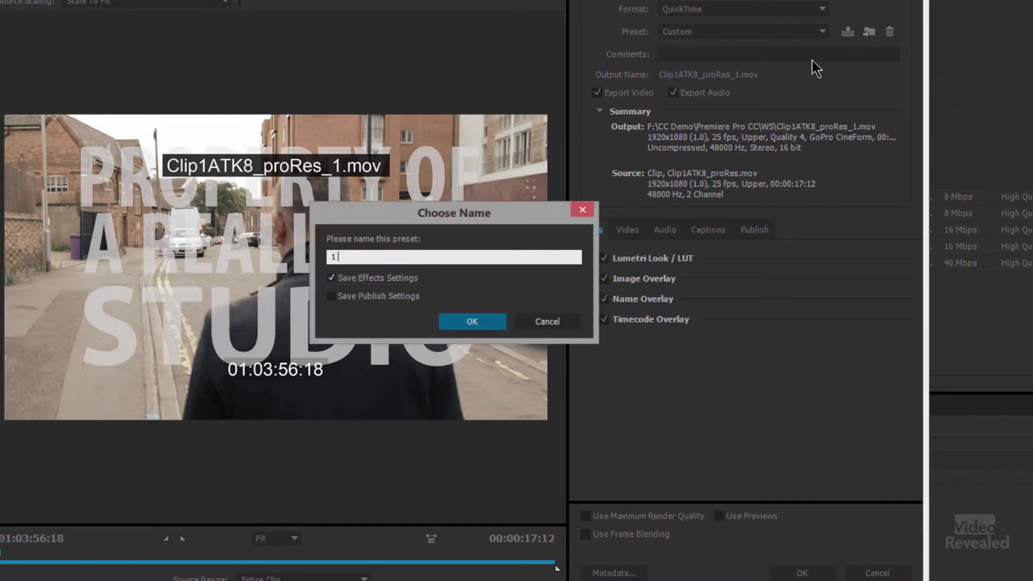
text(my effec)
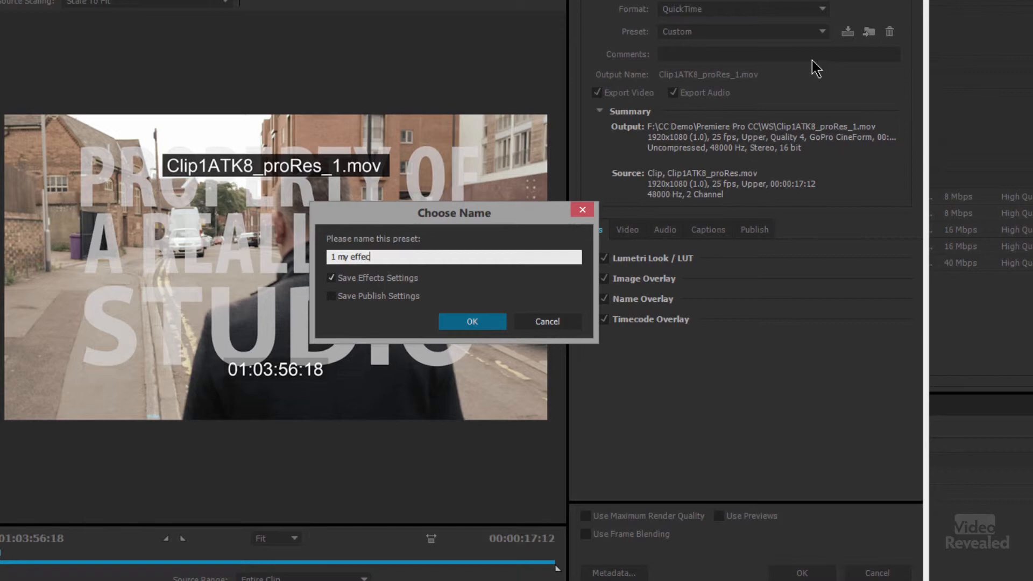
text(ts setting)
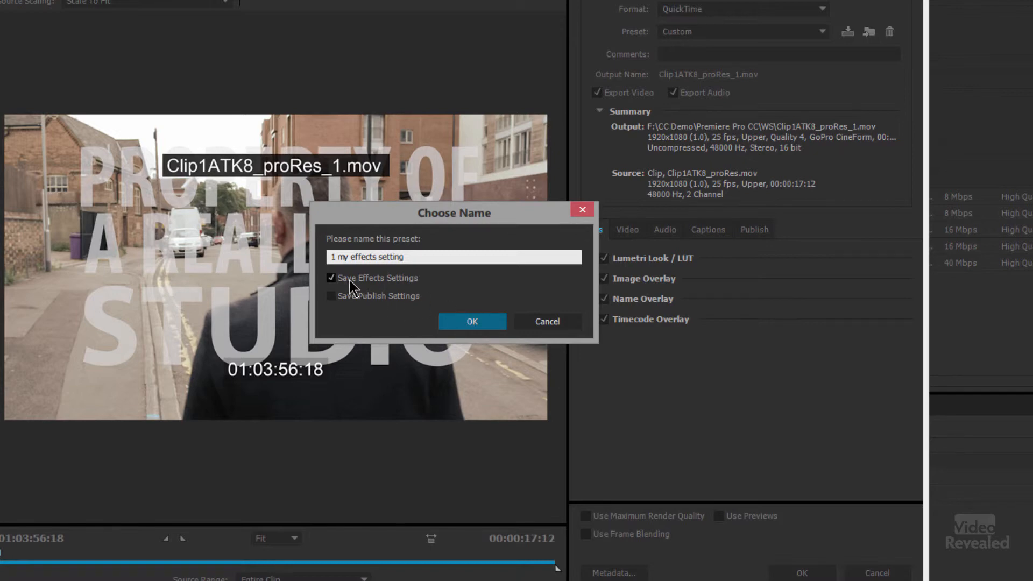
click(471, 322)
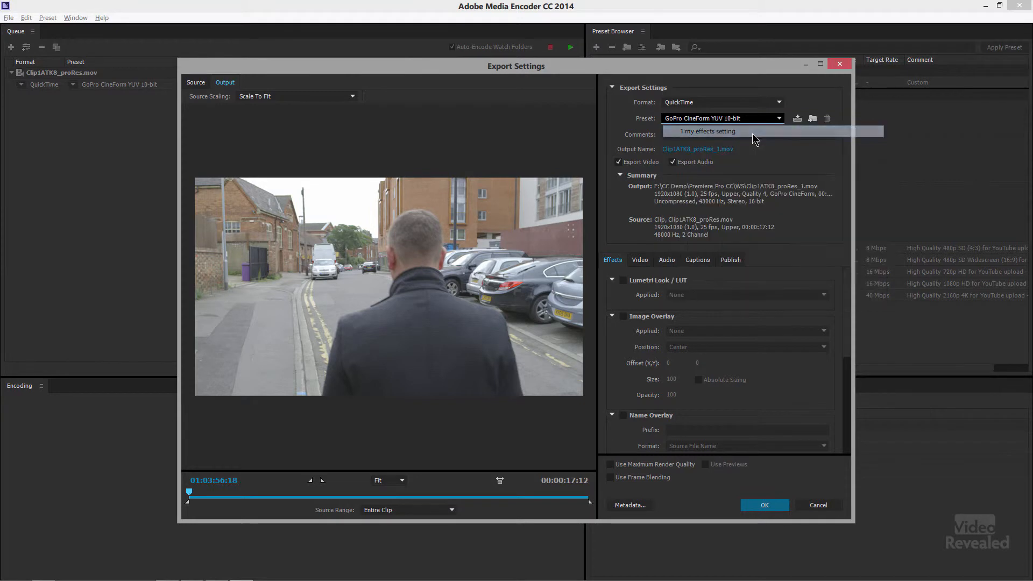
Choose '1 my effects setting' from the Preset dropdown to restore the look and overlays
click(707, 132)
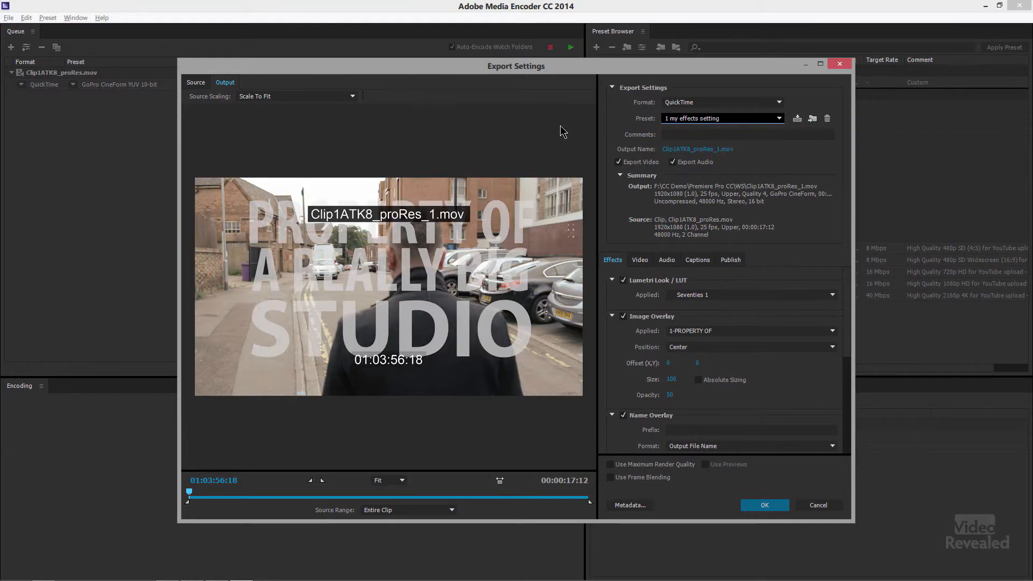